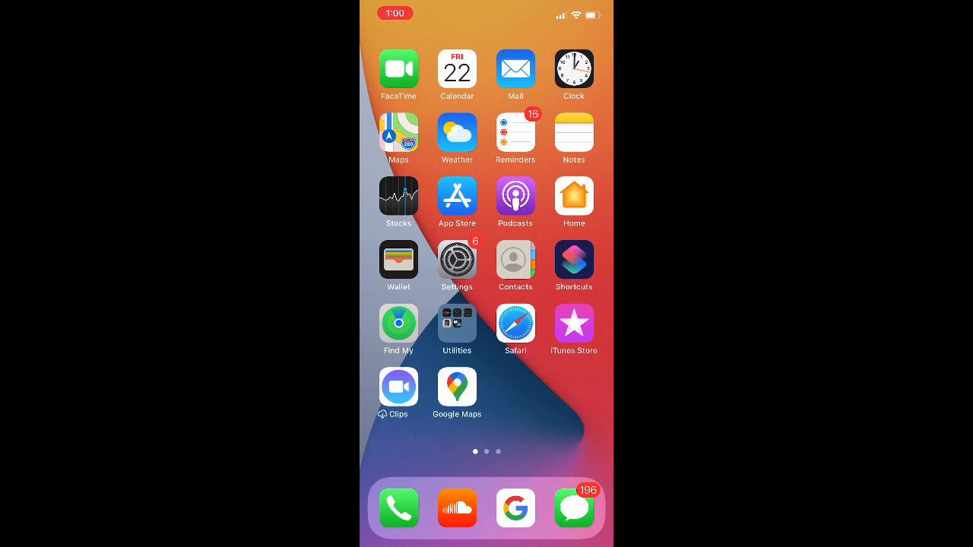
- Launch the Calendar app to its December 2022 month view
left_click(457, 69)
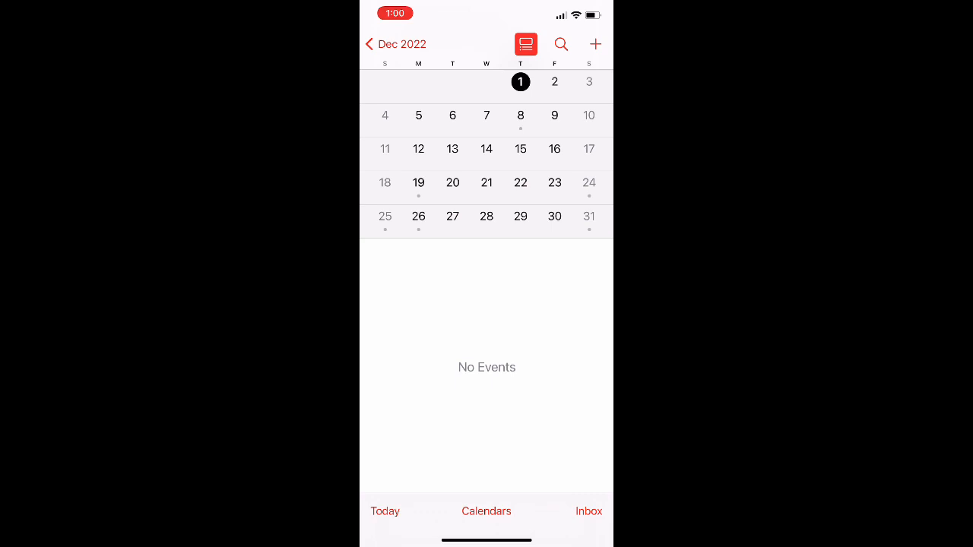
- Select December 8 and delete the 'How to do' event, confirming the deletion
left_click(521, 116)
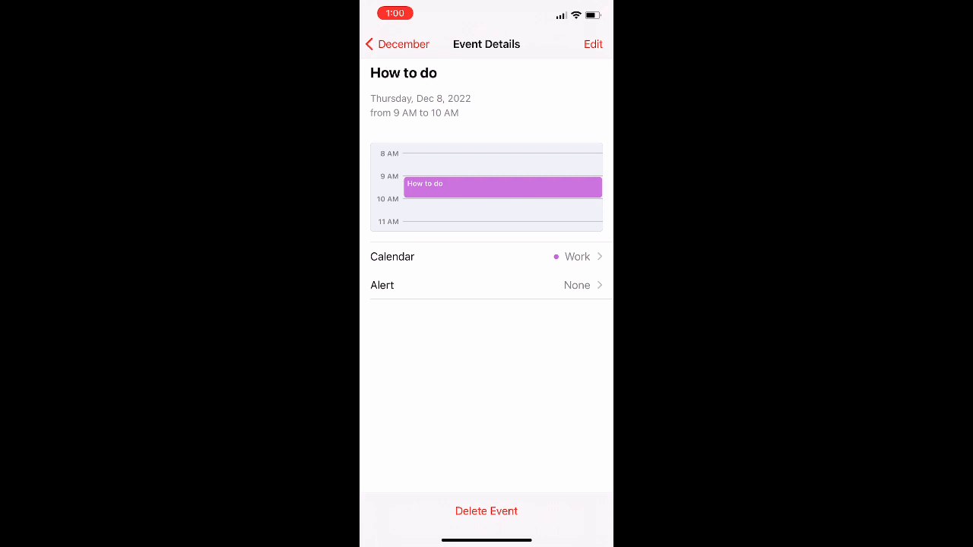
left_click(486, 511)
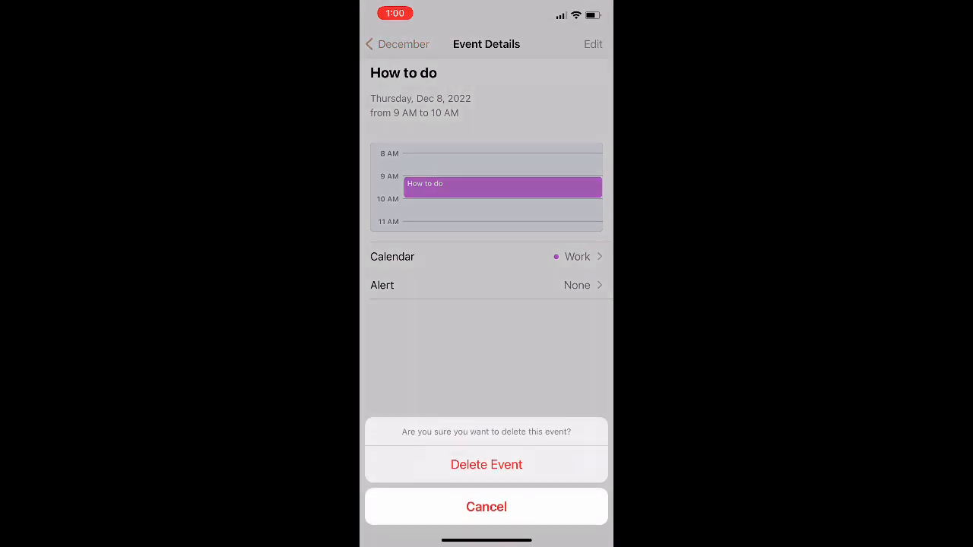
left_click(486, 465)
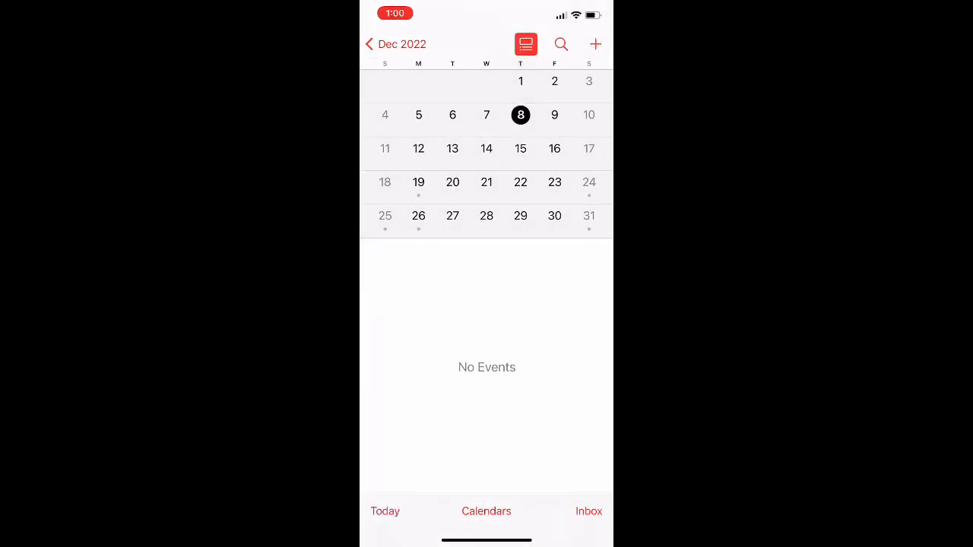